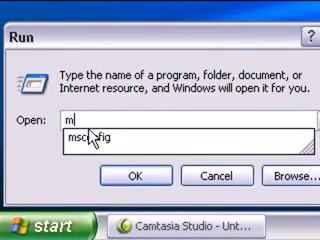
Launch the System Configuration Utility by running msconfig from the Run box.
{"action": "type", "text": "scon"}
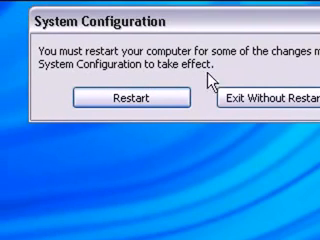
Leave the restart prompt without restarting the computer.
{"action": "left_click", "coordinate": [270, 96]}
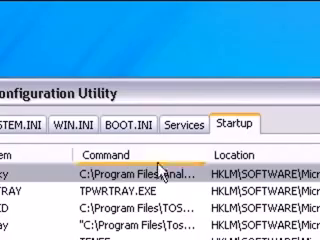
Review the startup entries and close the utility so the restart prompt returns.
{"action": "scroll", "scroll_direction": "down", "scroll_amount": 3}
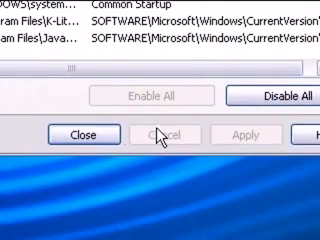
{"action": "left_click", "coordinate": [72, 130]}
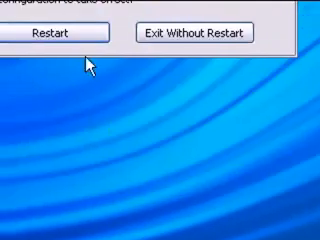